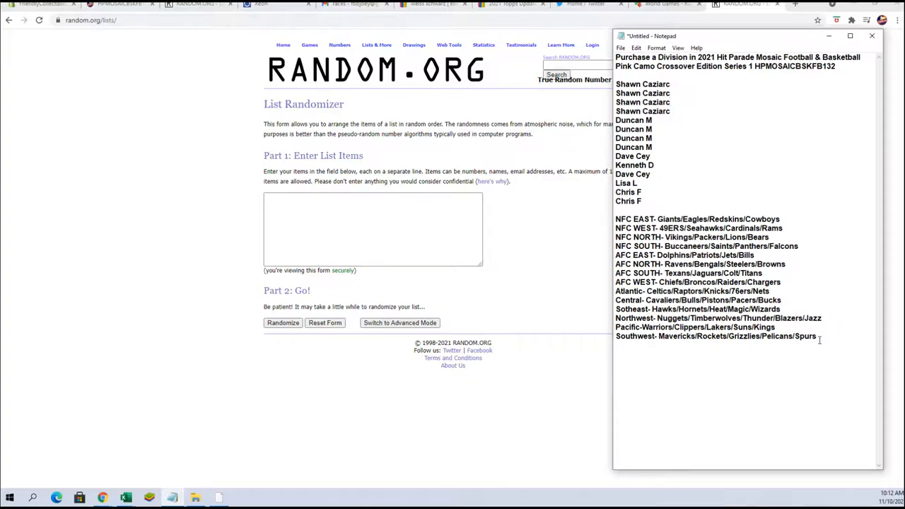
Shuffle the fourteen division lines in List Randomizer repeatedly and select the final order.
{"action": "left_click_drag", "start_coordinate": [616, 218], "coordinate": [815, 337]}
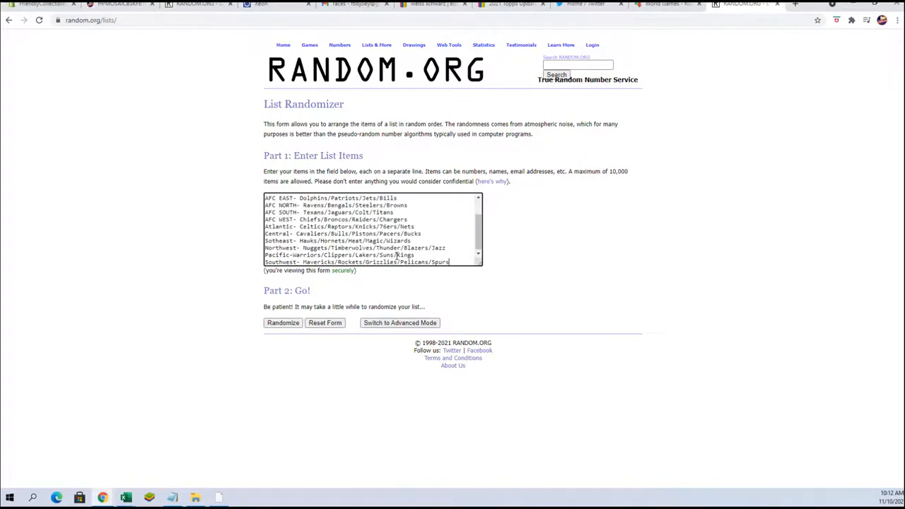
{"action": "left_click", "coordinate": [283, 323]}
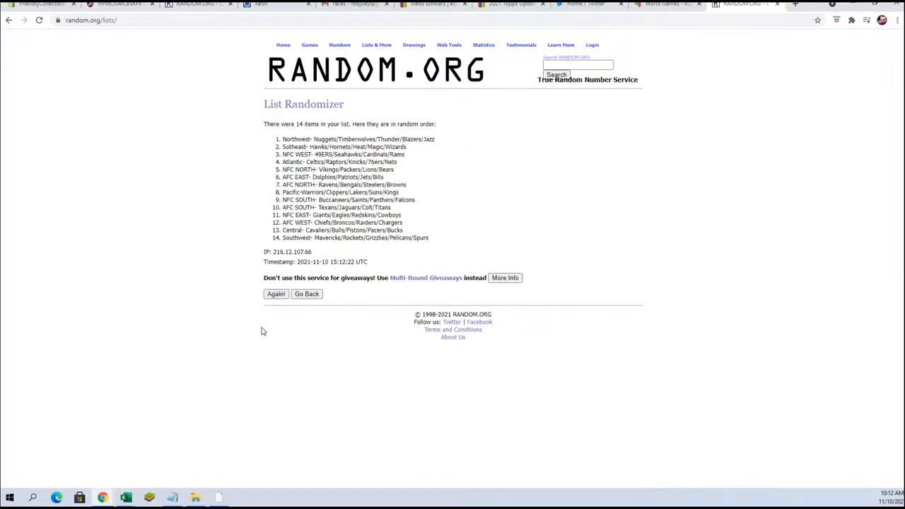
{"action": "left_click", "coordinate": [275, 293]}
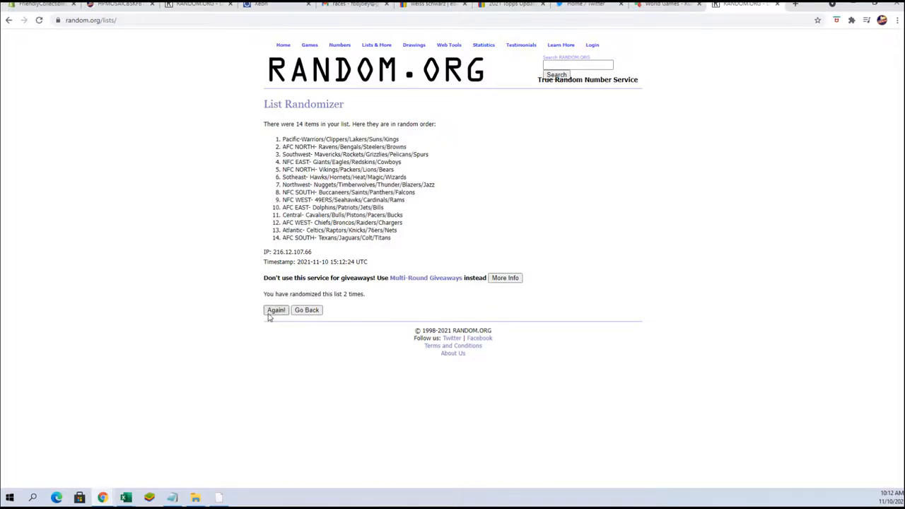
{"action": "left_click", "coordinate": [276, 310]}
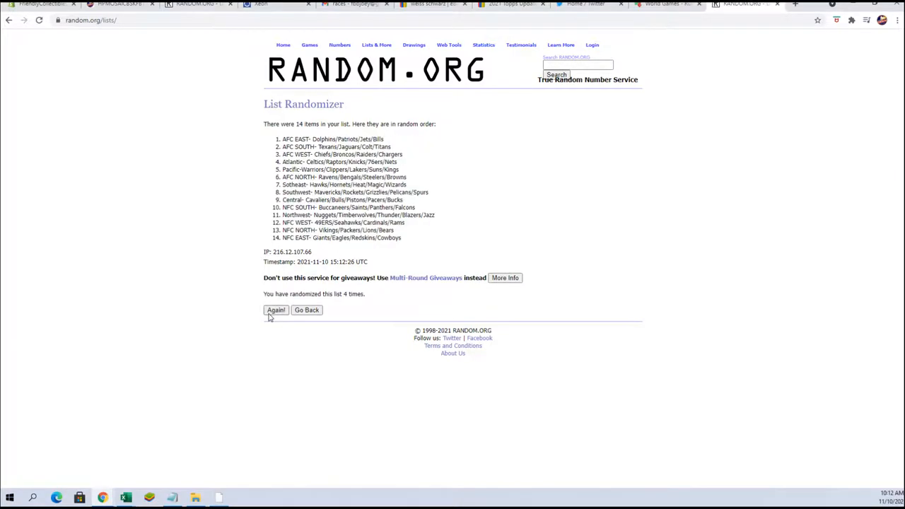
{"action": "left_click", "coordinate": [275, 309]}
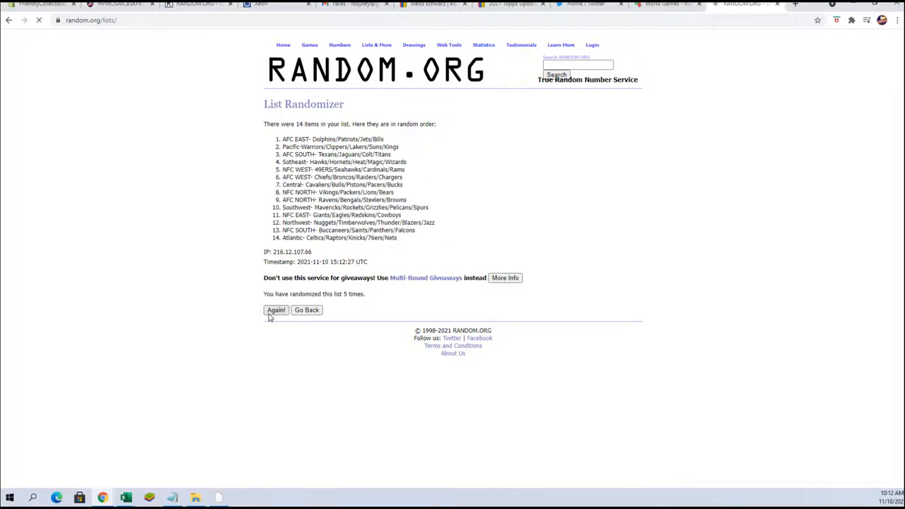
{"action": "left_click", "coordinate": [275, 310]}
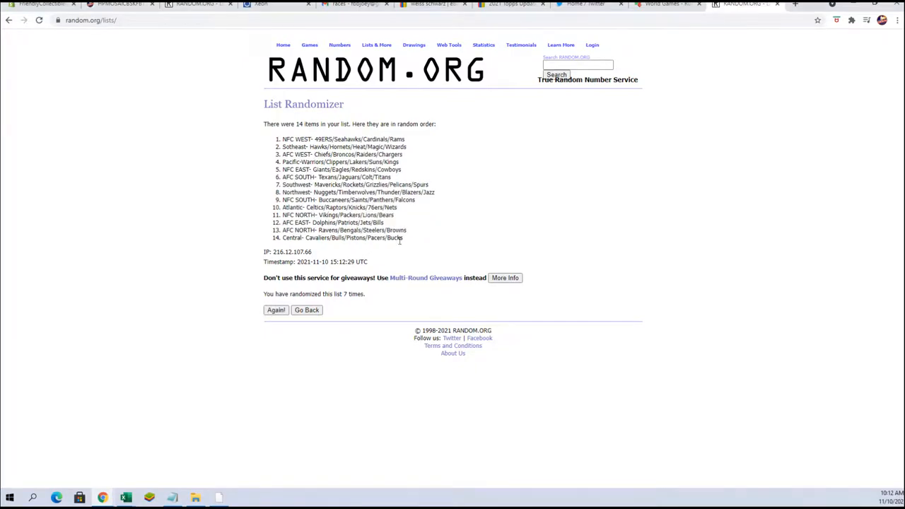
{"action": "left_click_drag", "start_coordinate": [283, 139], "coordinate": [405, 238]}
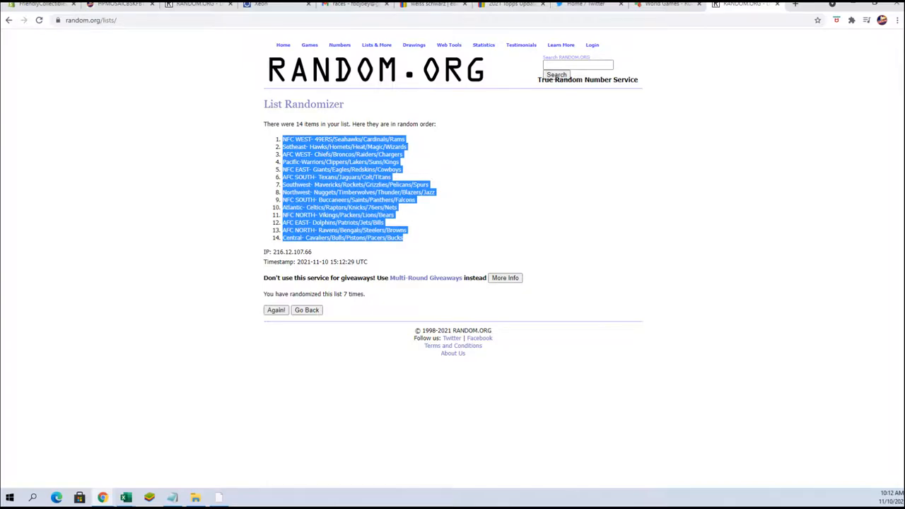
{"action": "mouse_move", "coordinate": [126, 493]}
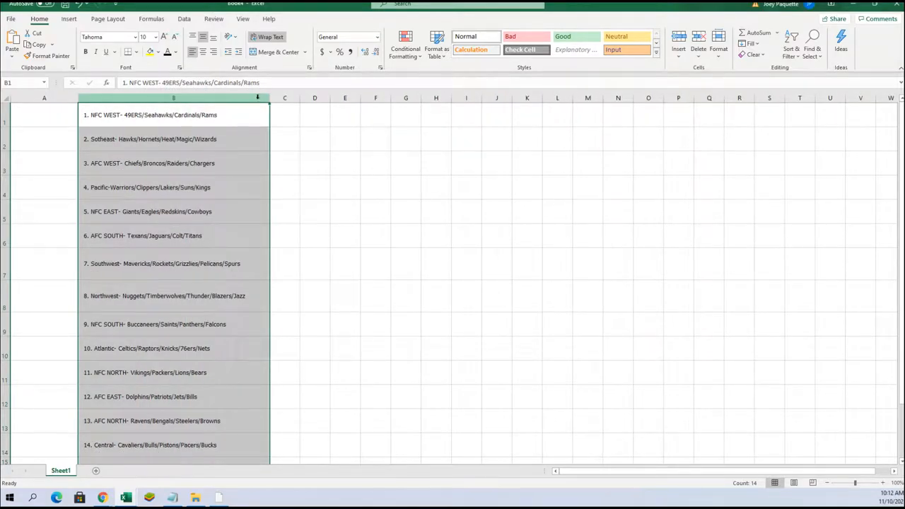
Widen column B and paste the division lines (NFC WEST- 49ERS/Seahawks/Cardinals/Rams...) into B1.
{"action": "left_click_drag", "start_coordinate": [269, 98], "coordinate": [359, 97]}
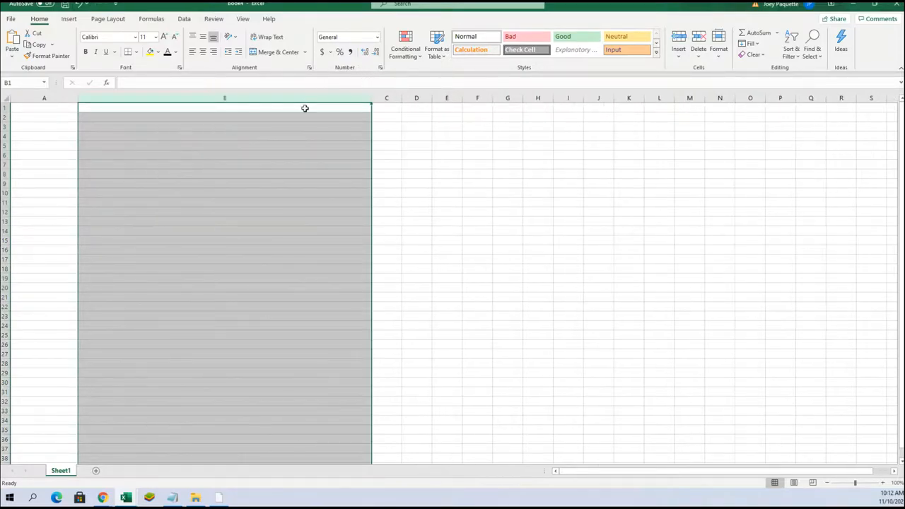
{"action": "type", "text": "v"}
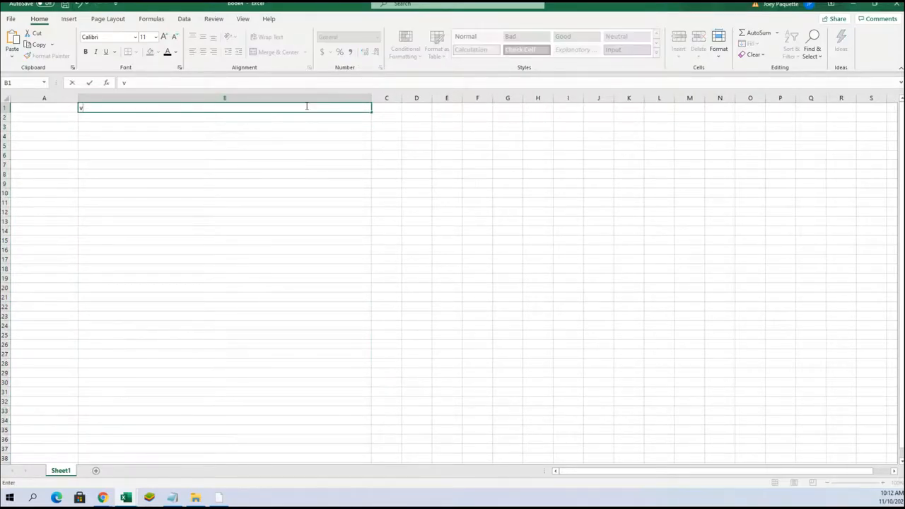
{"action": "type", "text": "NFC WEST- 49ERS/Seahawks/Cardinals/Rams"}
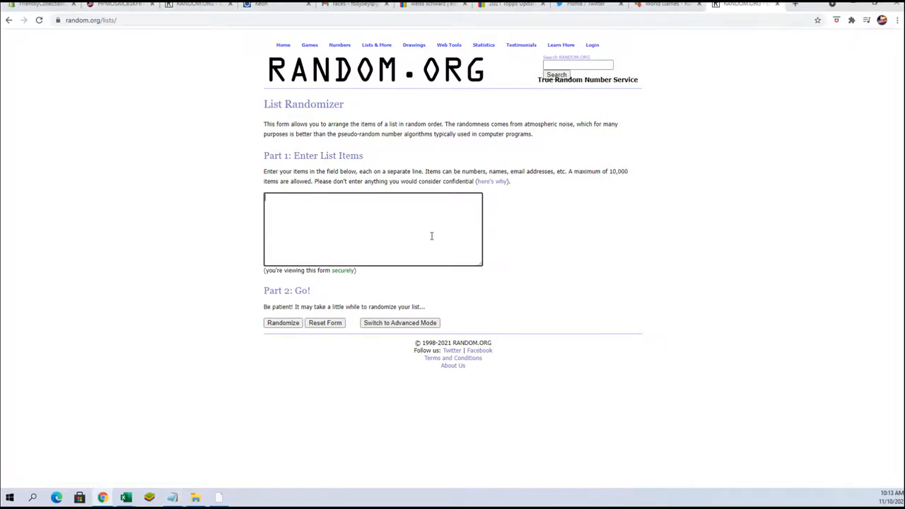
{"action": "type", "text": "Duncan M"}
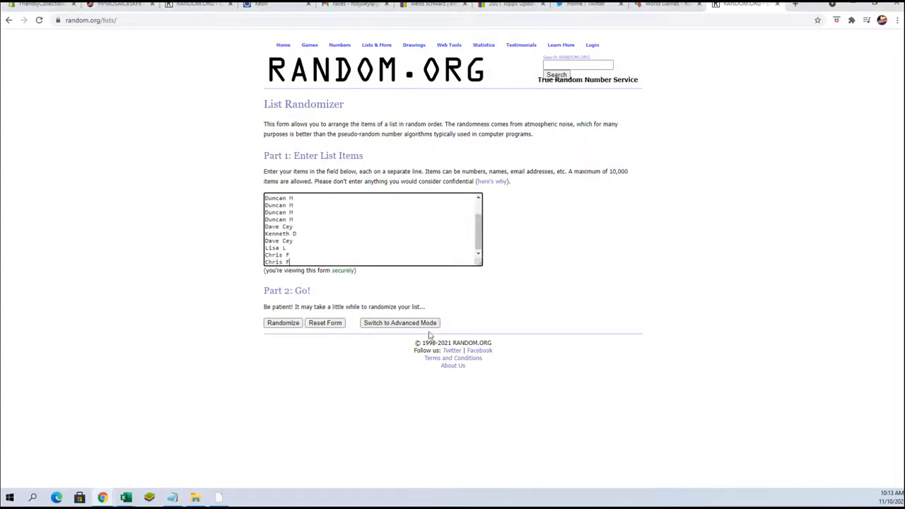
{"action": "left_click", "coordinate": [283, 323]}
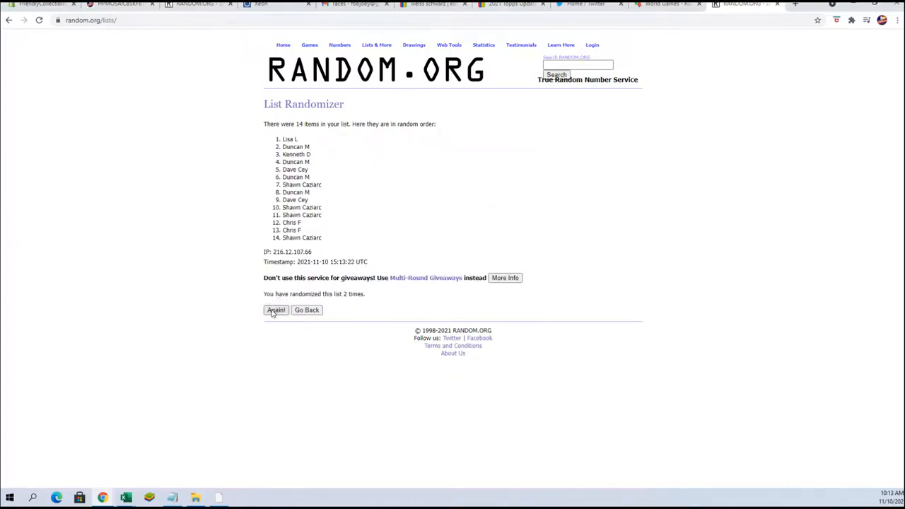
{"action": "left_click", "coordinate": [275, 312]}
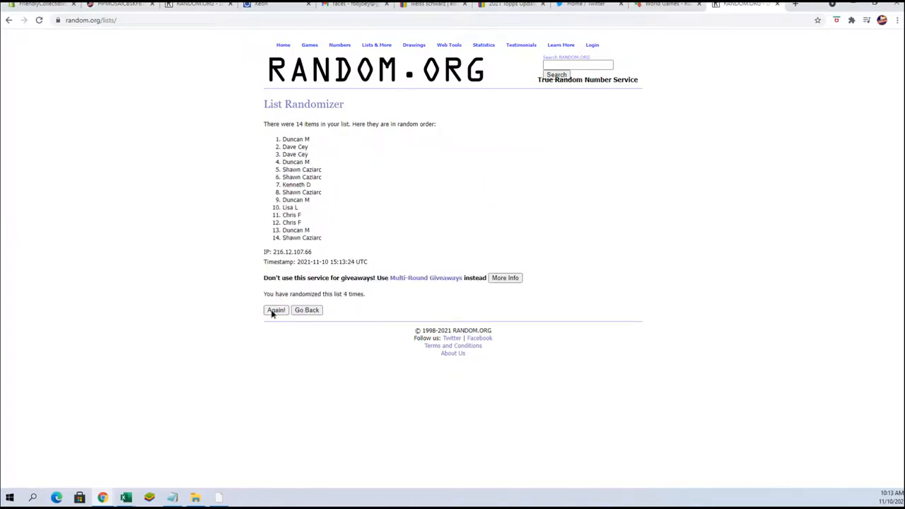
{"action": "left_click", "coordinate": [274, 310]}
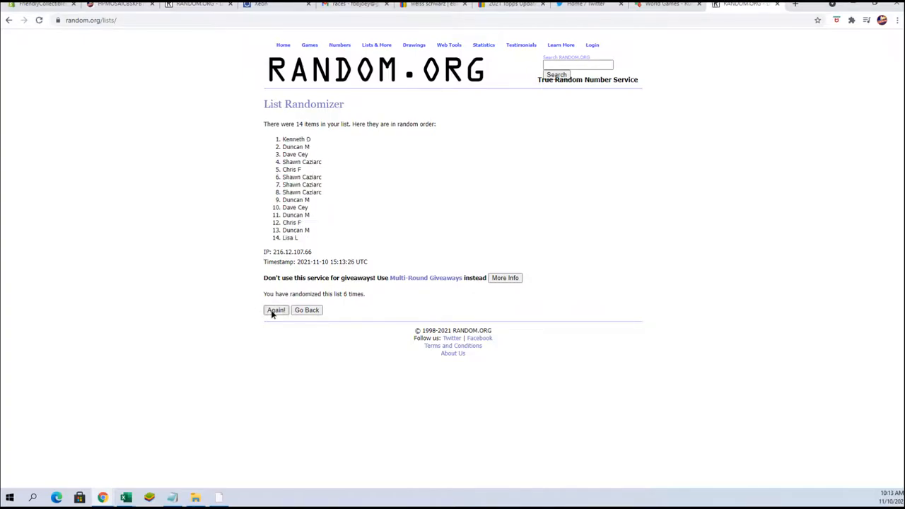
{"action": "left_click", "coordinate": [276, 310]}
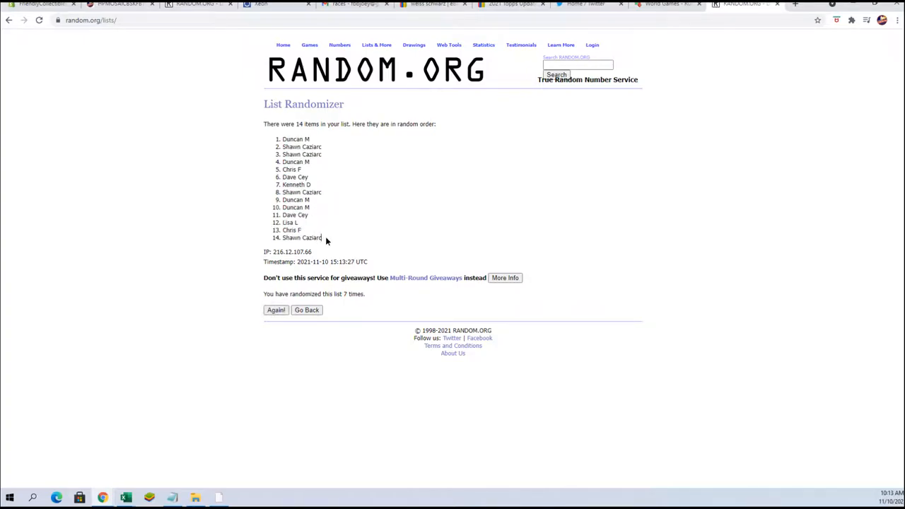
{"action": "right_click", "coordinate": [326, 238]}
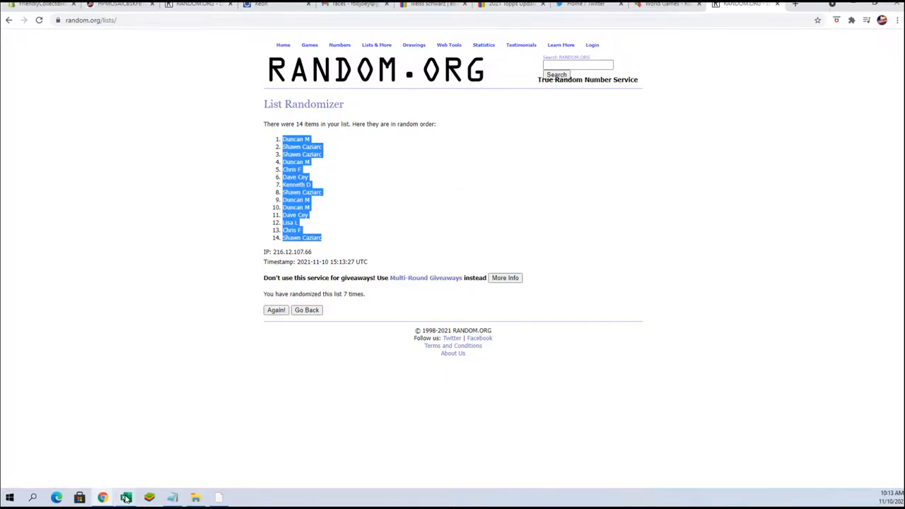
{"action": "left_click", "coordinate": [126, 494]}
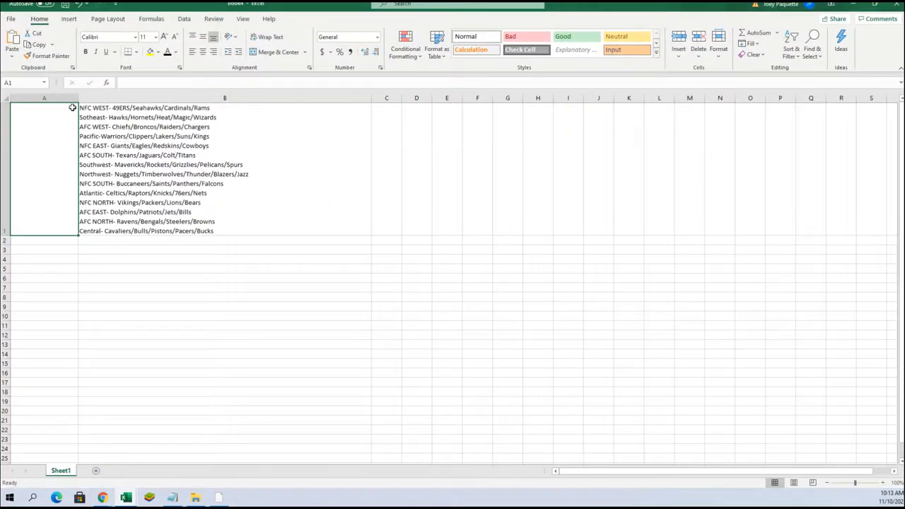
Paste the shuffled owner names down column A and select the cell beside the first owner.
{"action": "key", "text": "ctrl+v"}
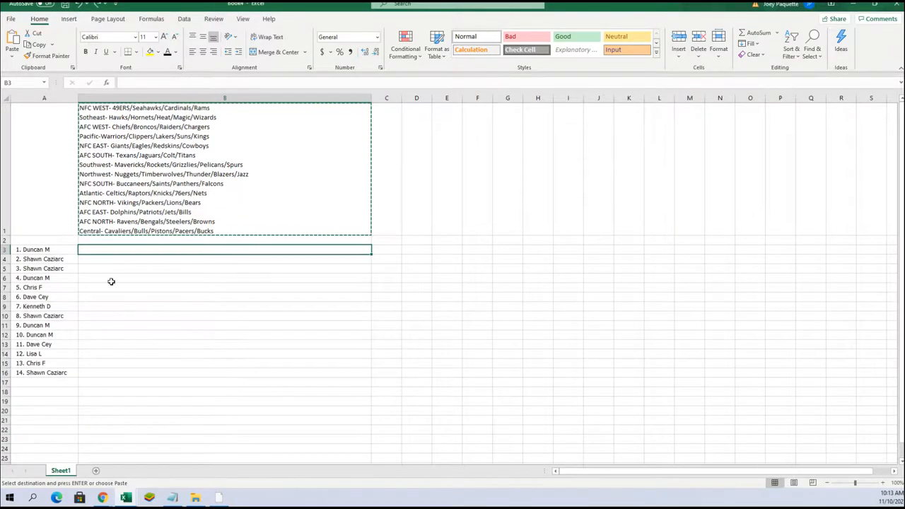
{"action": "left_click", "coordinate": [225, 277]}
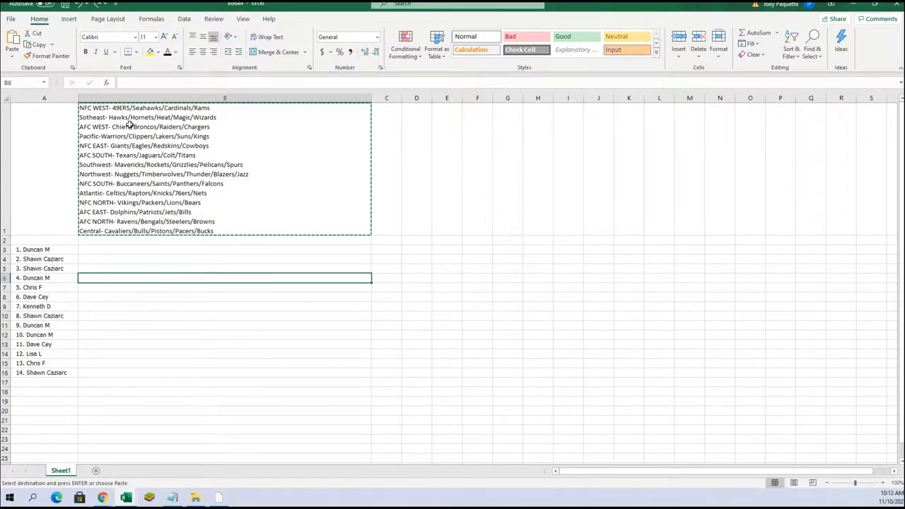
{"action": "mouse_move", "coordinate": [154, 107]}
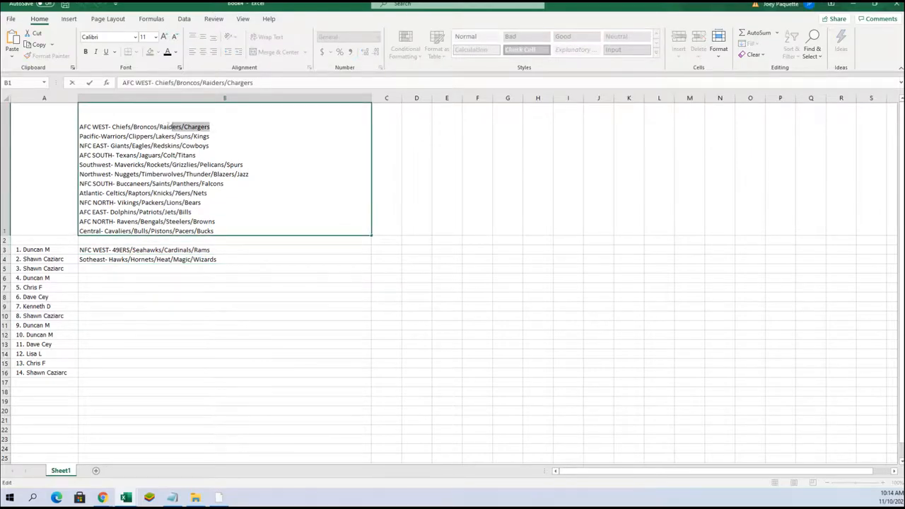
Cut the AFC WEST, Southwest and NFC SOUTH lines from the stacked cell into owners' cells.
{"action": "right_click", "coordinate": [176, 127]}
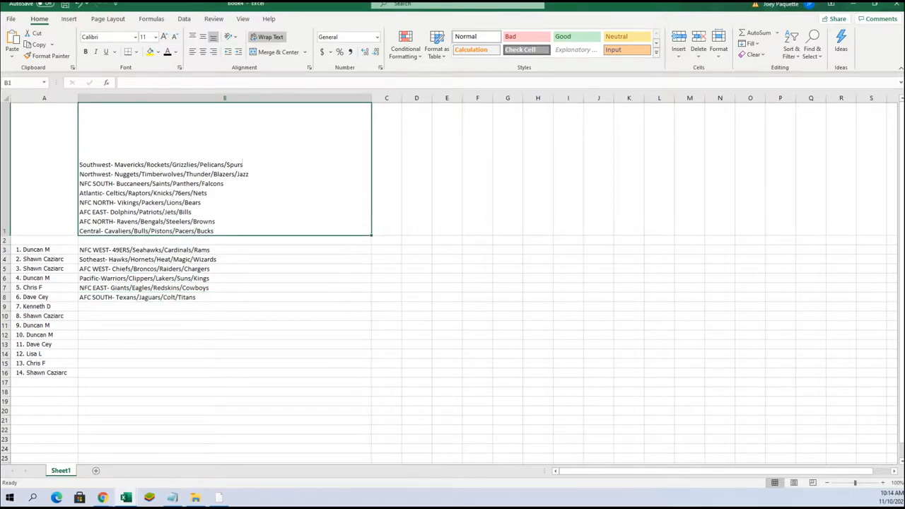
{"action": "double_click", "coordinate": [161, 164]}
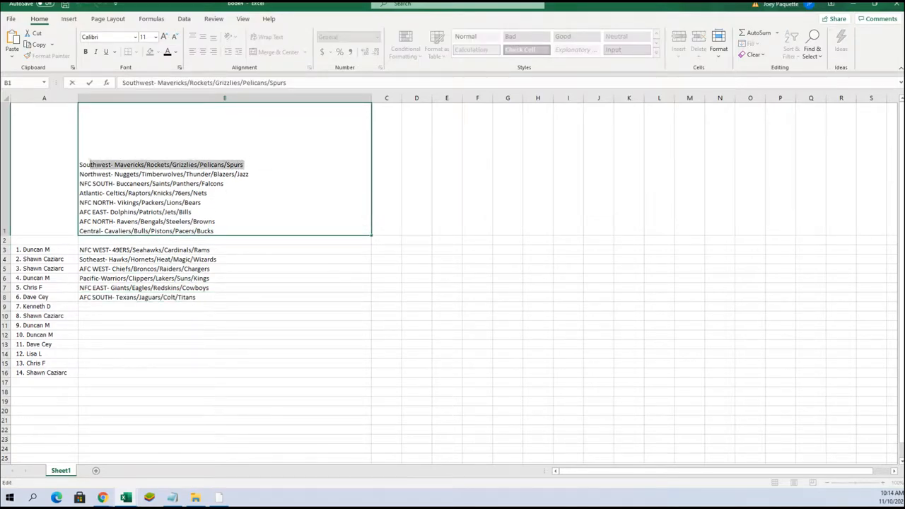
{"action": "right_click", "coordinate": [163, 164]}
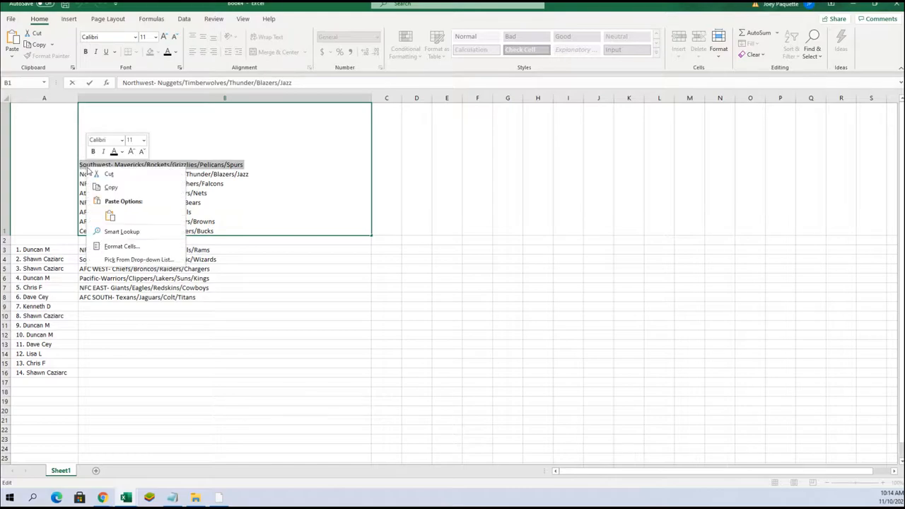
{"action": "left_click", "coordinate": [105, 309]}
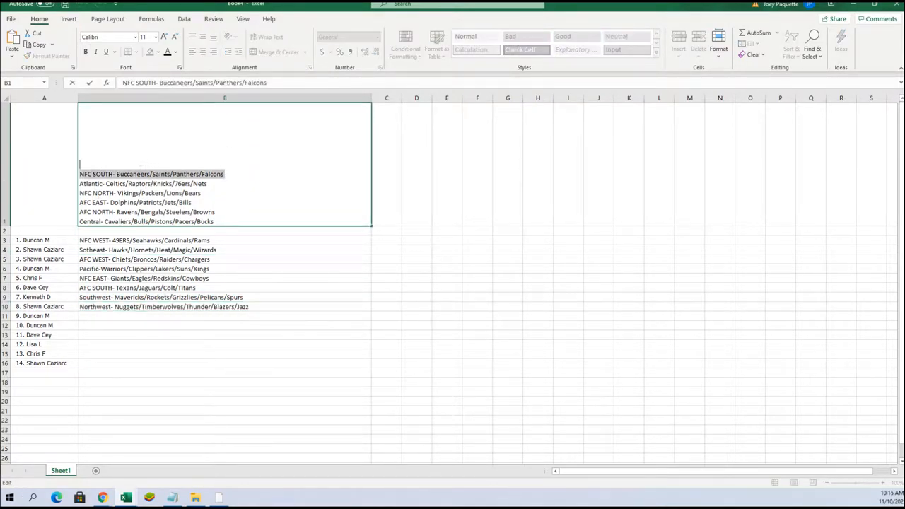
{"action": "right_click", "coordinate": [127, 184]}
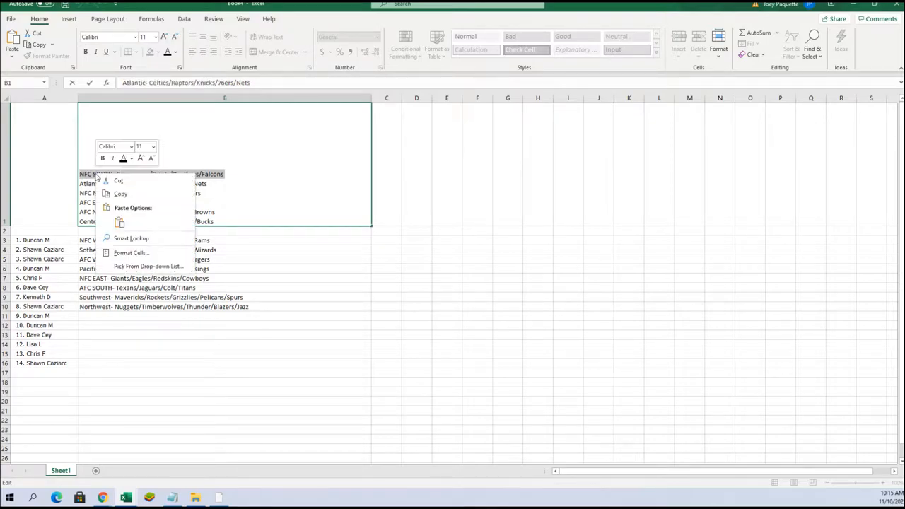
{"action": "left_click", "coordinate": [113, 317]}
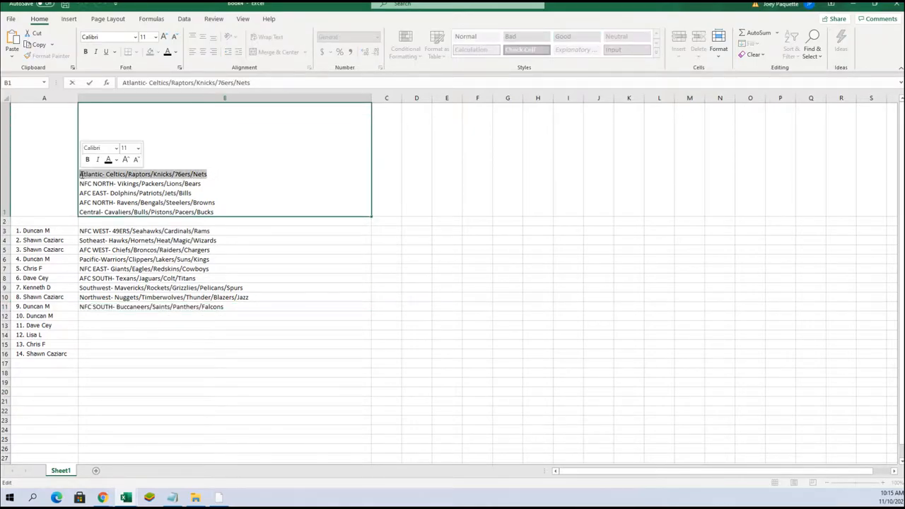
Move the Atlantic, NFC NORTH and AFC EAST division lines beside the remaining owners.
{"action": "left_click", "coordinate": [106, 316]}
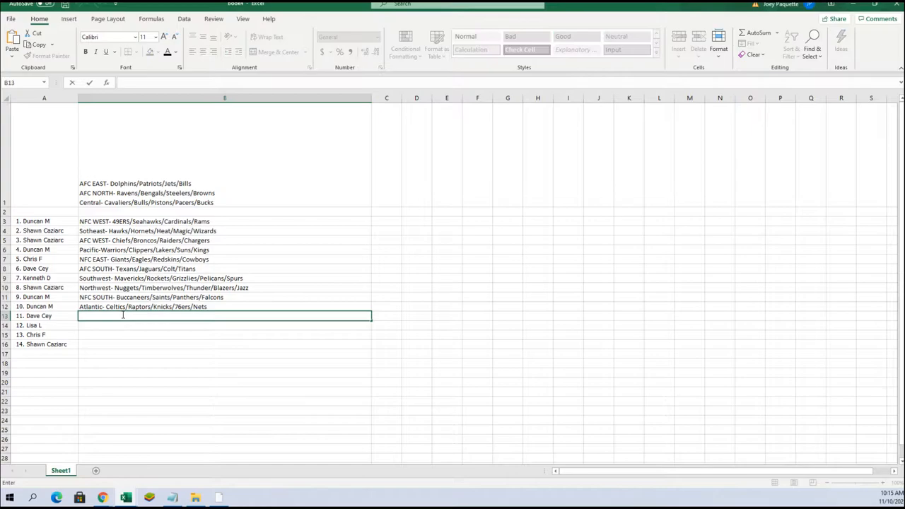
{"action": "type", "text": "NFC NORTH- Vikings/Packers/Lions/Bears"}
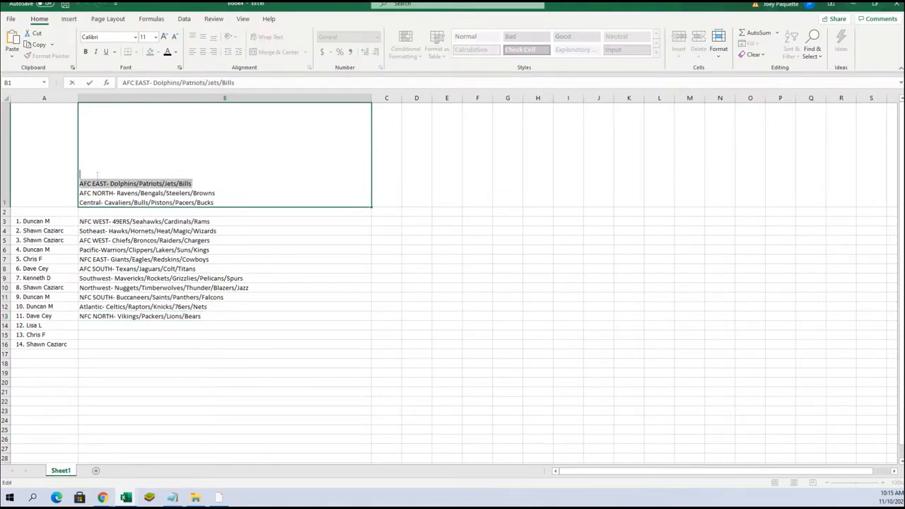
{"action": "right_click", "coordinate": [92, 192]}
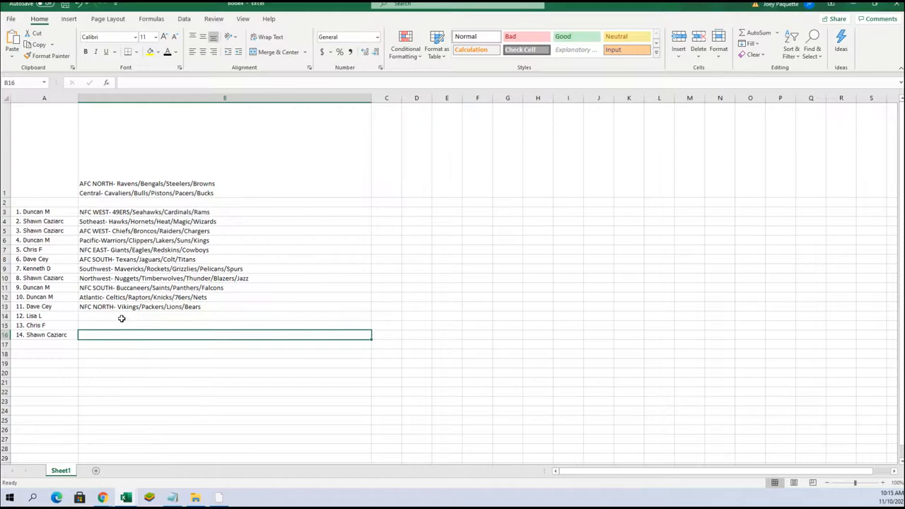
{"action": "type", "text": "AFC EAST- Dolphins/Patriots/Jets/Bills"}
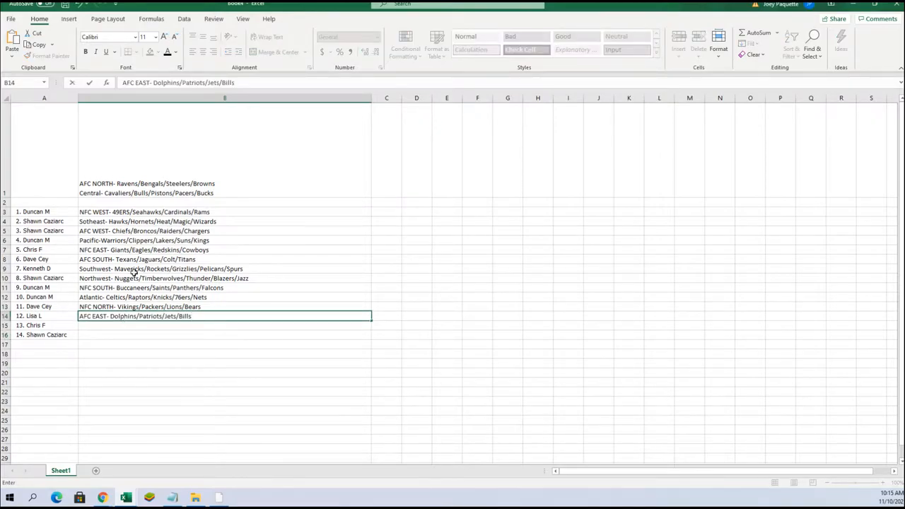